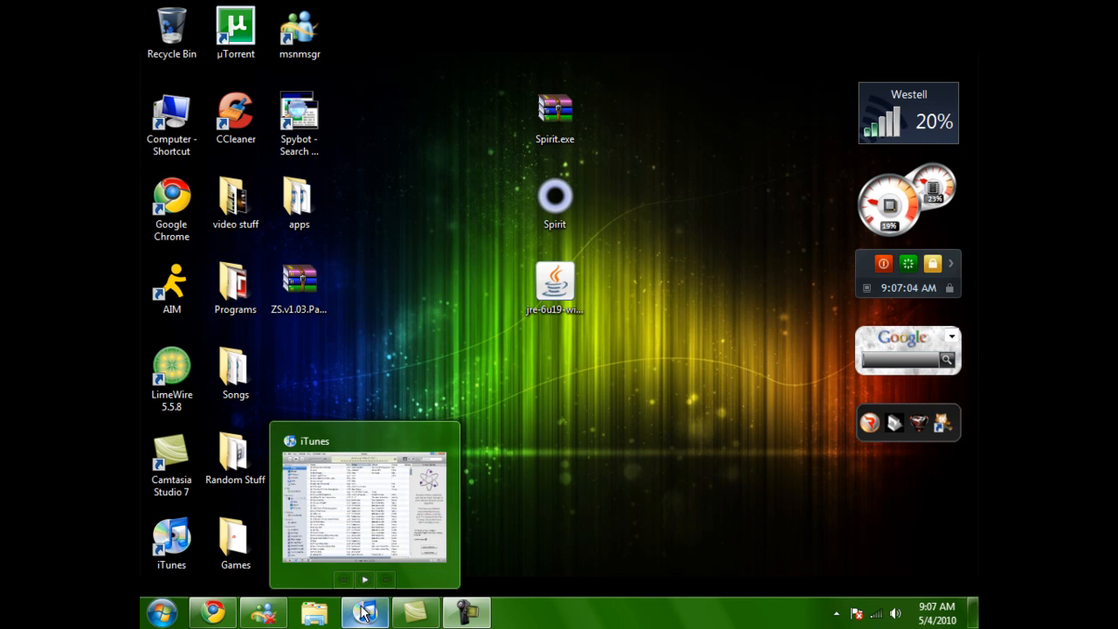
Extract the Spirit.exe archive with WinRAR to the Desktop destination
{"action": "left_click", "coordinate": [363, 612]}
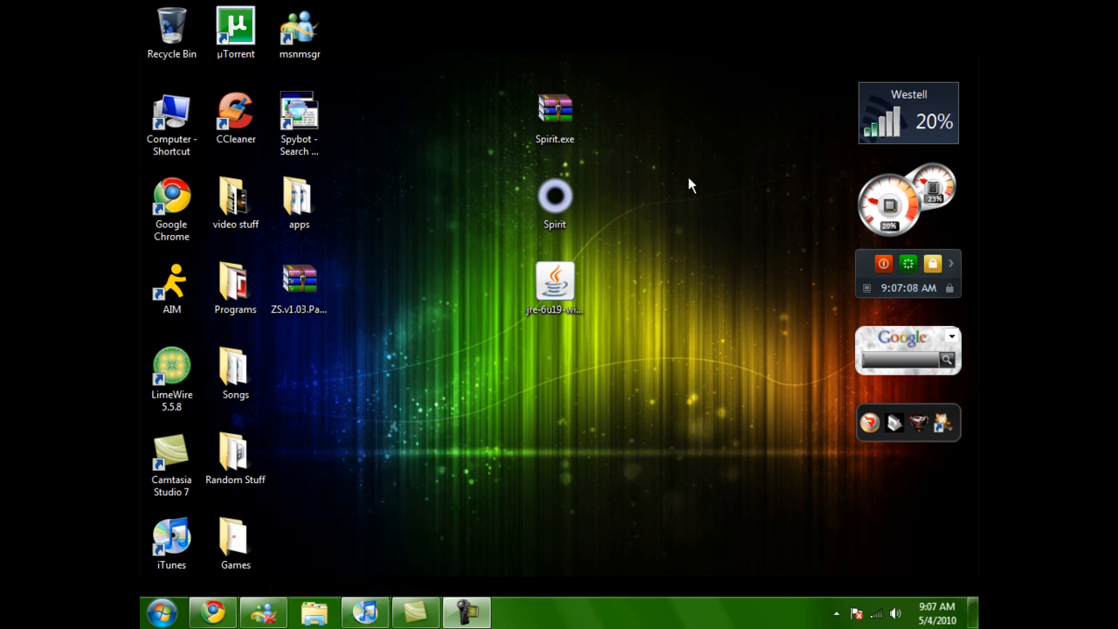
{"action": "mouse_move", "coordinate": [476, 354]}
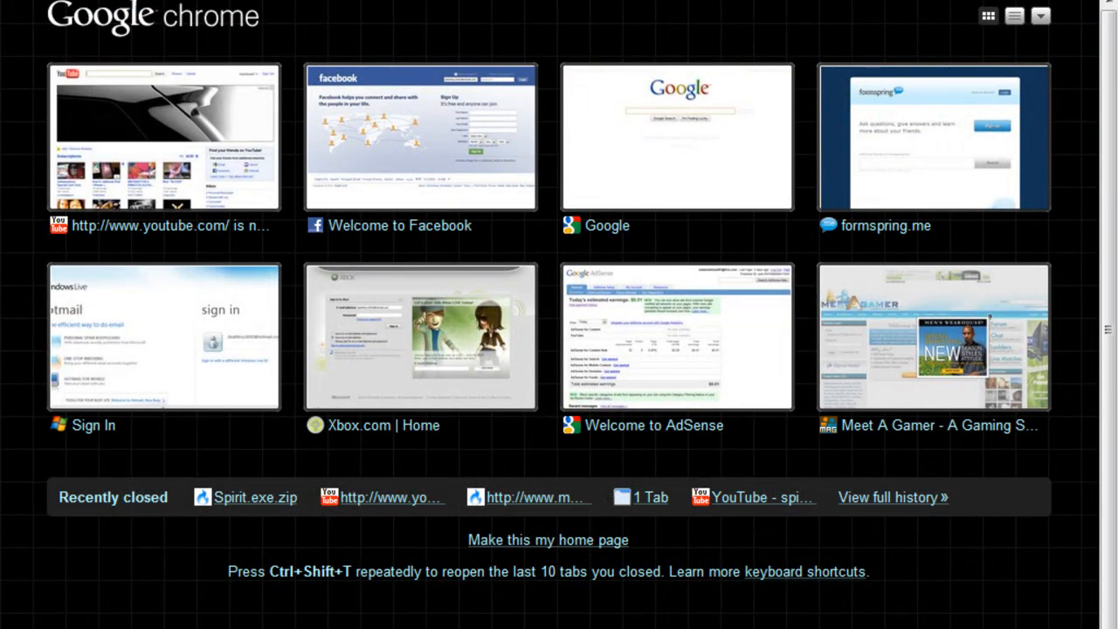
{"action": "left_click", "coordinate": [255, 497]}
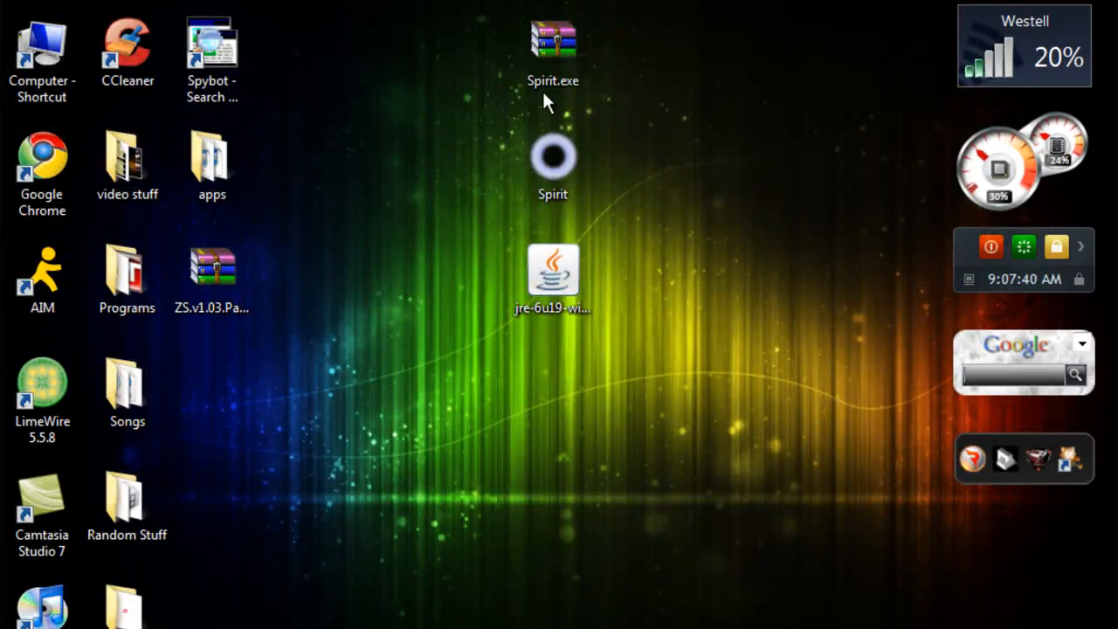
{"action": "left_click", "coordinate": [554, 35]}
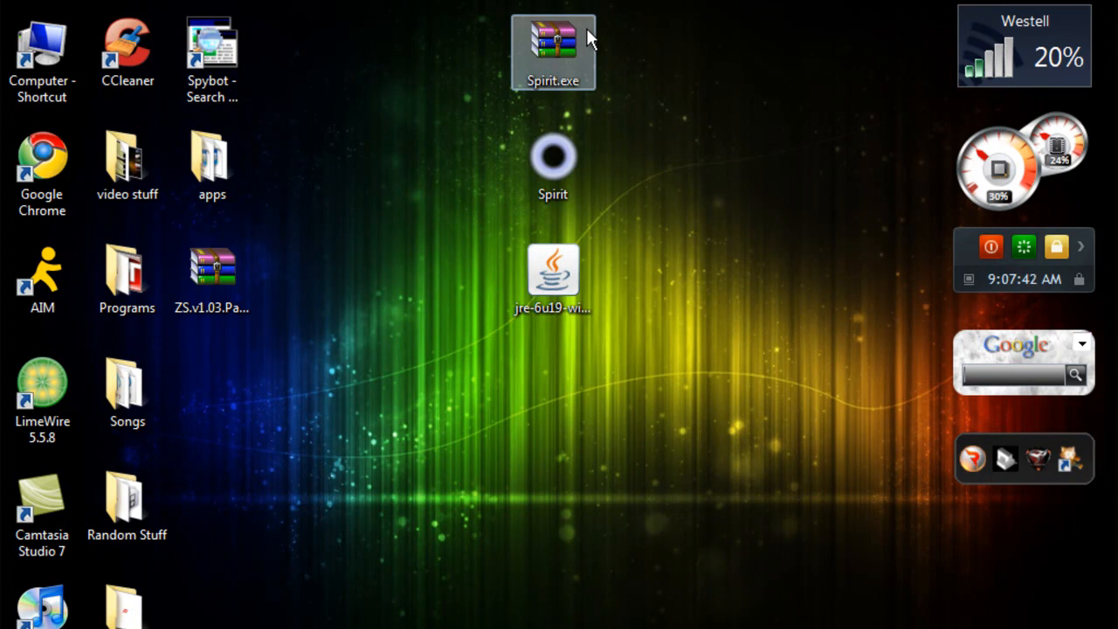
{"action": "right_click", "coordinate": [553, 40]}
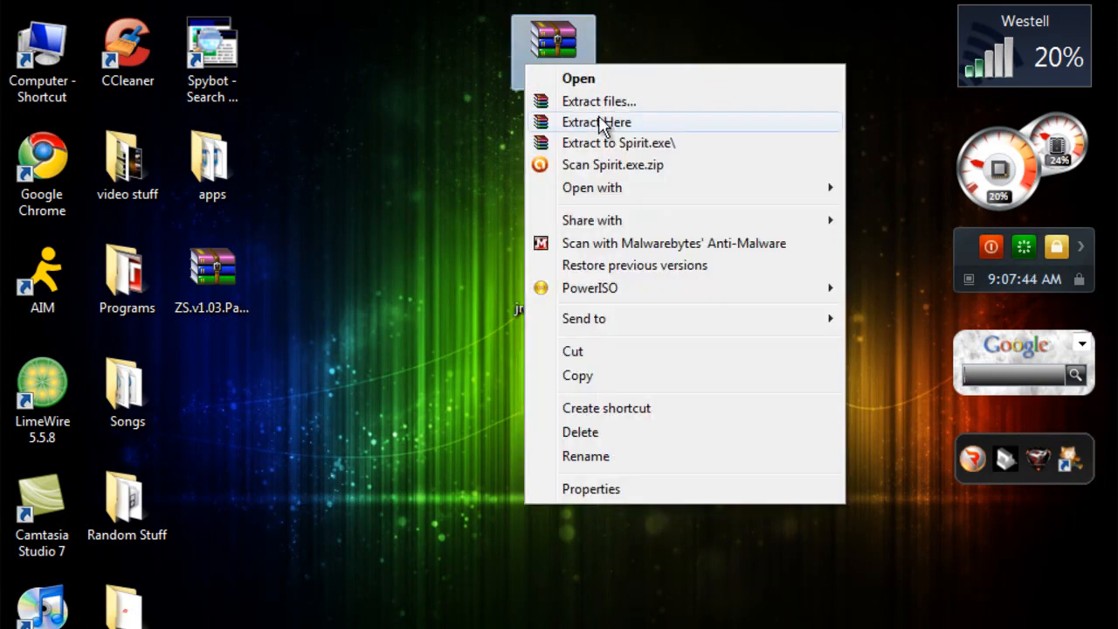
{"action": "mouse_move", "coordinate": [609, 109]}
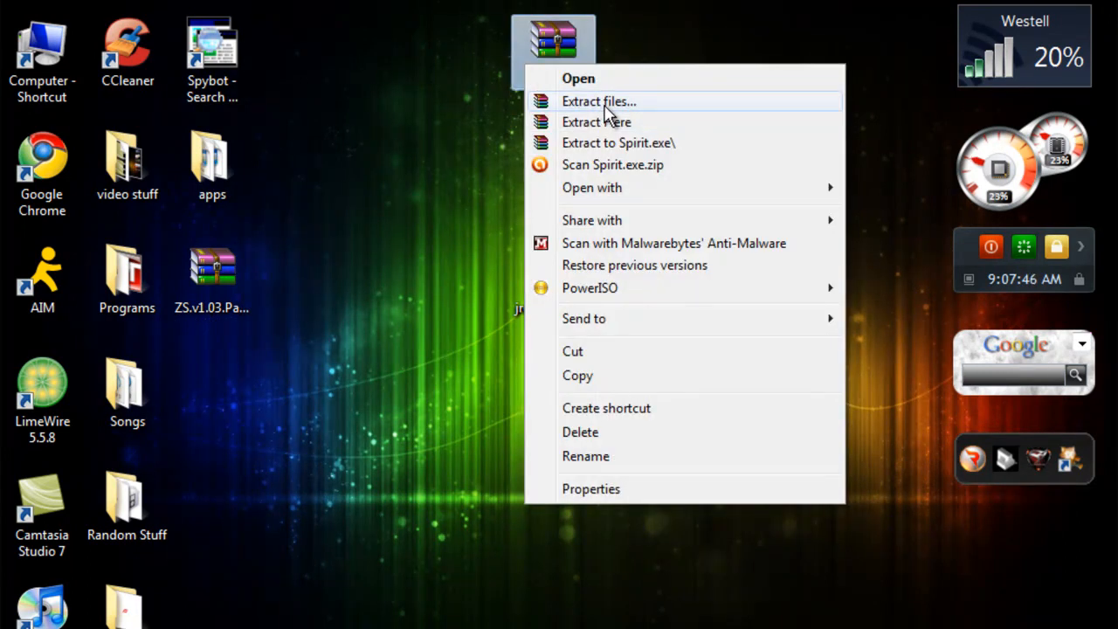
{"action": "left_click", "coordinate": [607, 100]}
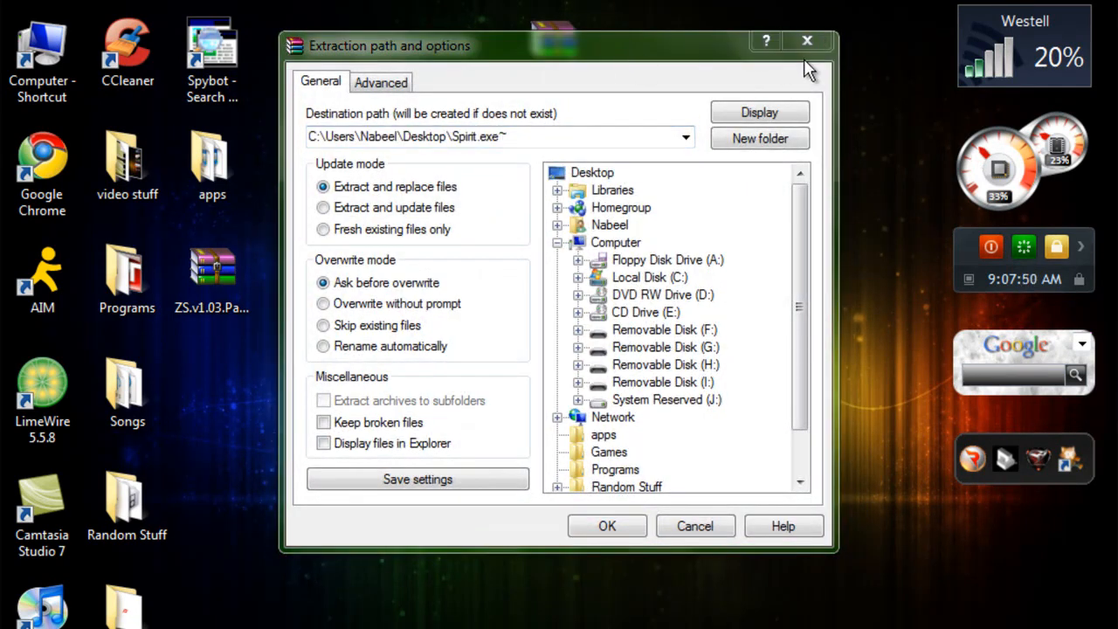
{"action": "left_click", "coordinate": [607, 525]}
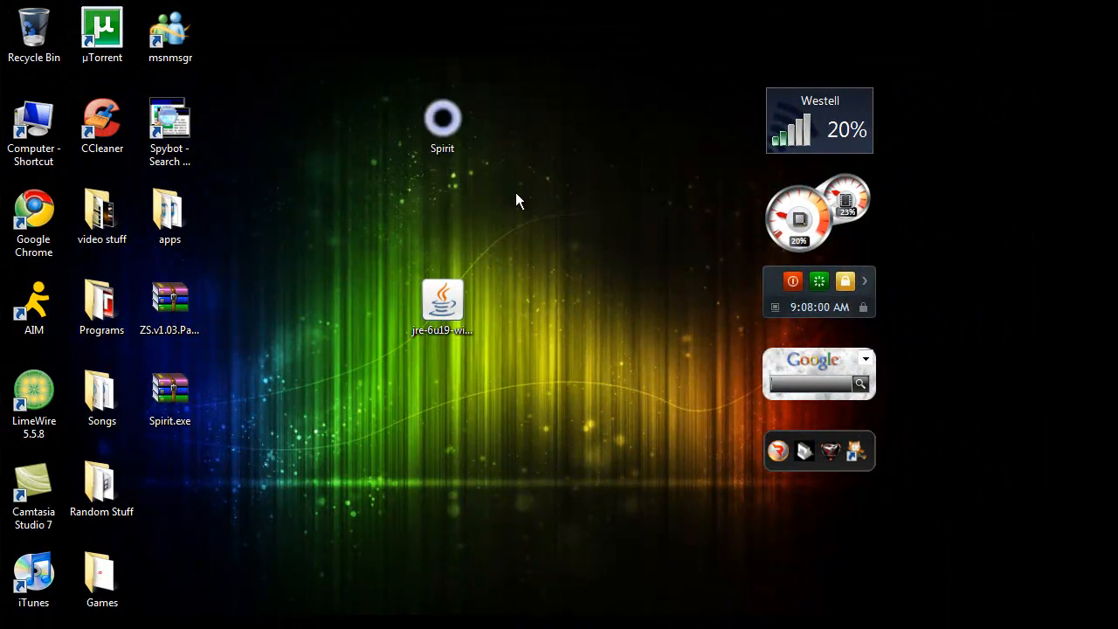
{"action": "mouse_move", "coordinate": [192, 387]}
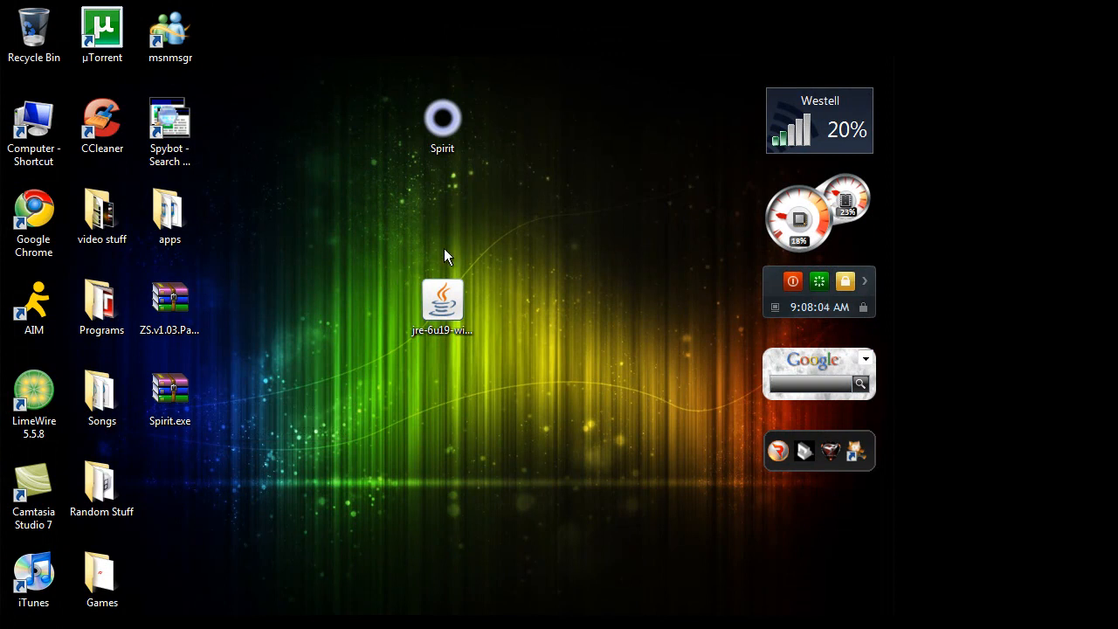
{"action": "mouse_move", "coordinate": [443, 199]}
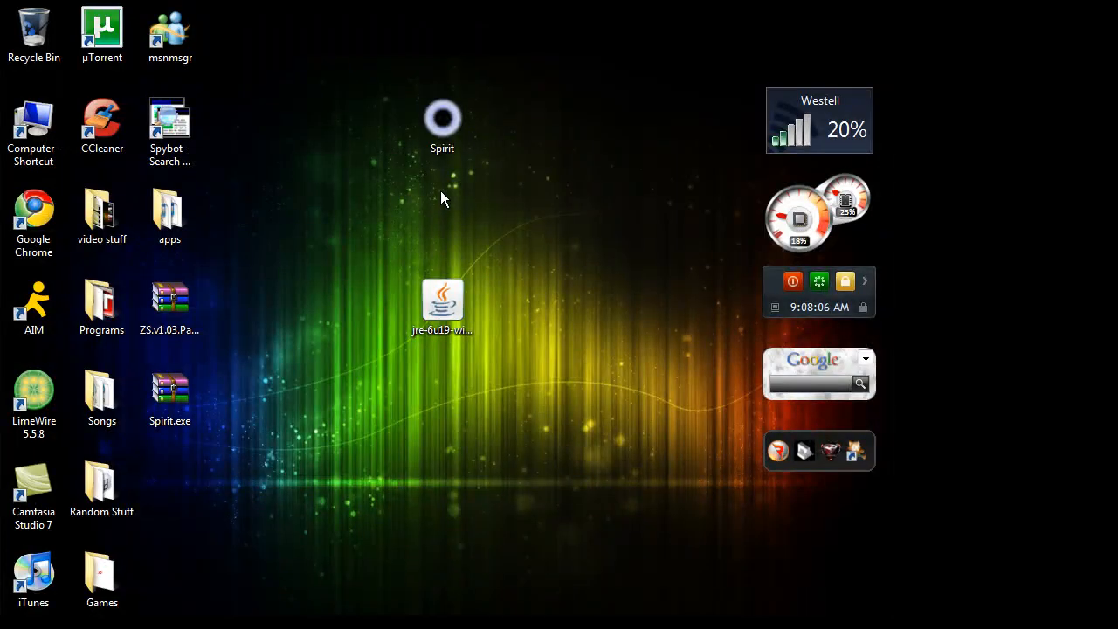
In Spirit's Properties, enable compatibility mode for Windows 98 / Windows Me
{"action": "left_click", "coordinate": [442, 118]}
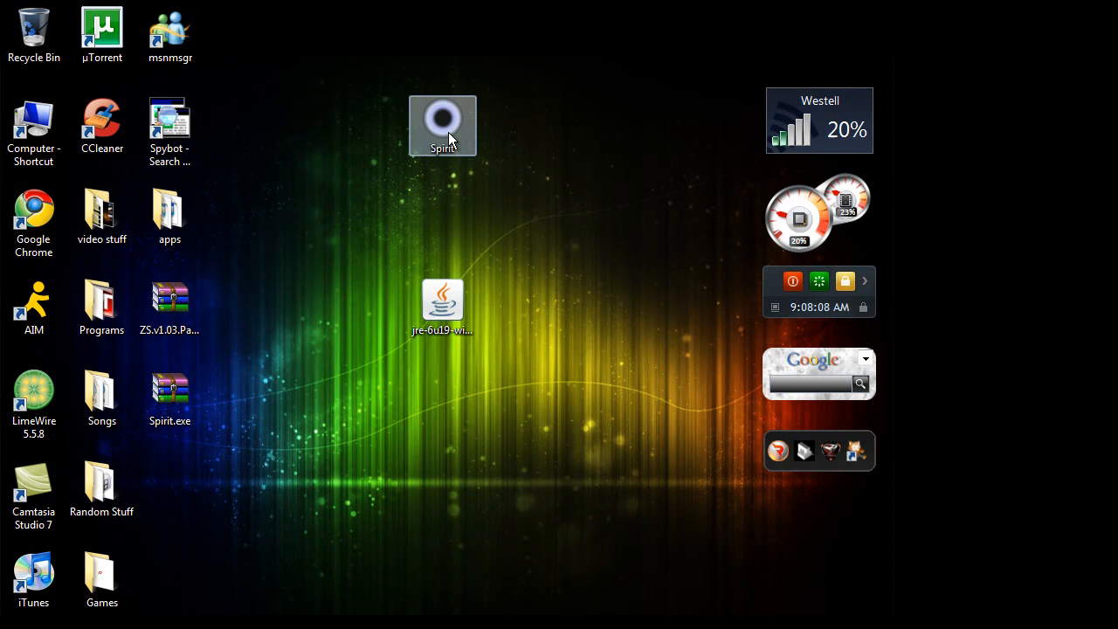
{"action": "mouse_move", "coordinate": [452, 114]}
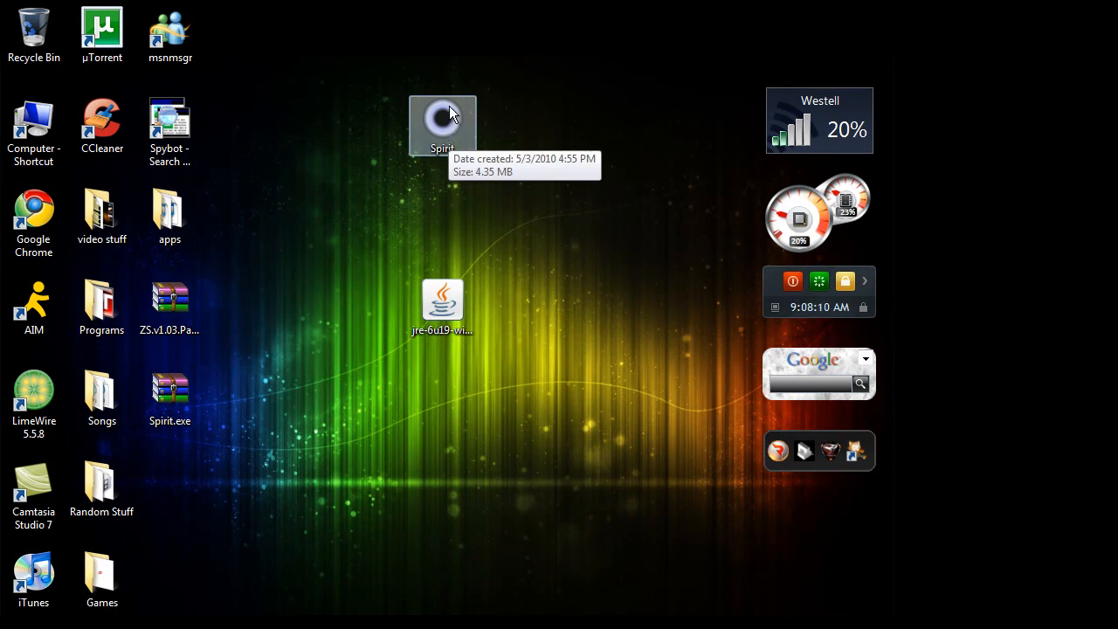
{"action": "right_click", "coordinate": [442, 118]}
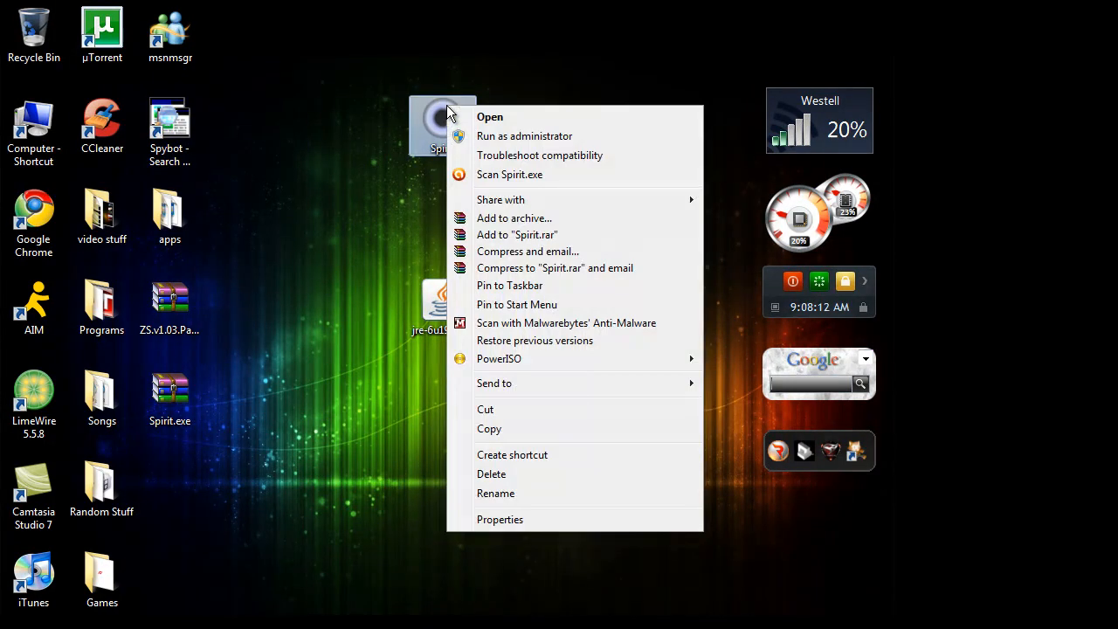
{"action": "mouse_move", "coordinate": [526, 520]}
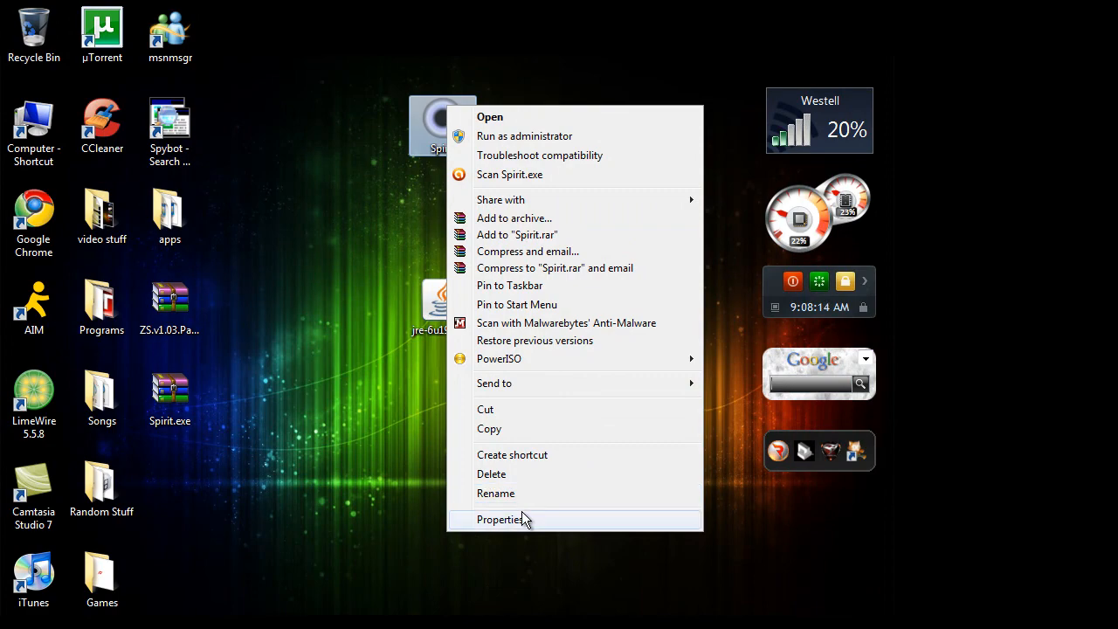
{"action": "left_click", "coordinate": [500, 519]}
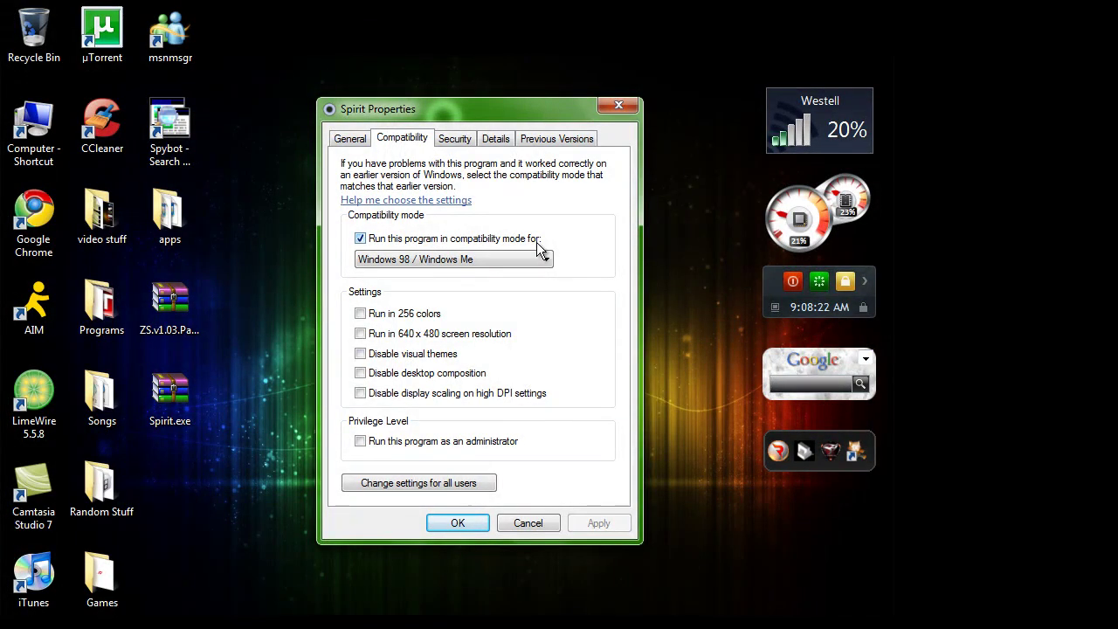
{"action": "left_click", "coordinate": [544, 259]}
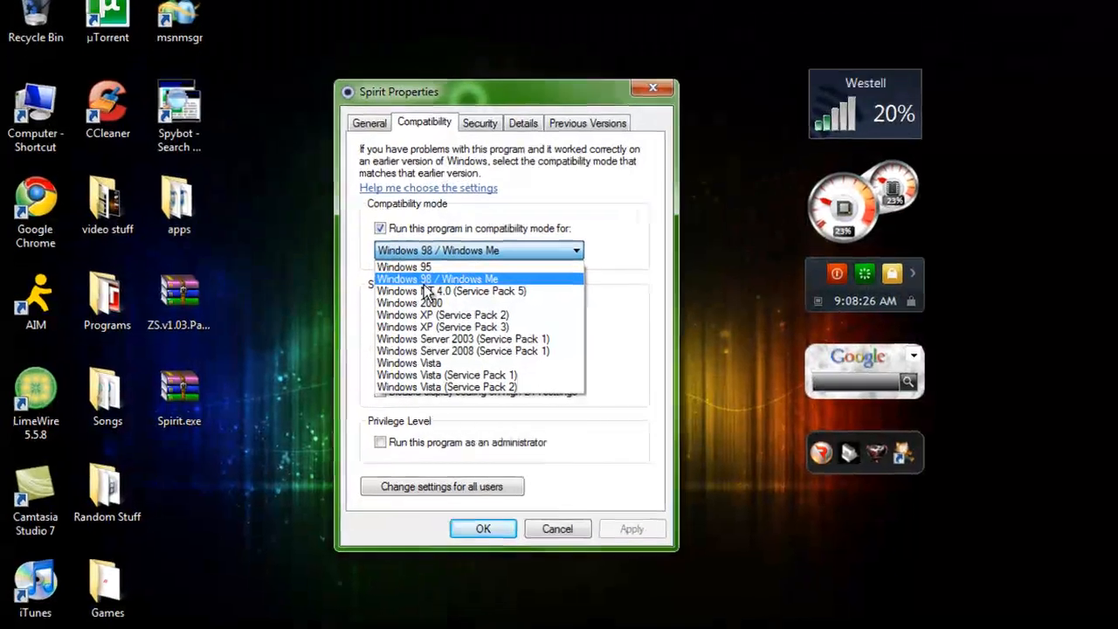
{"action": "left_click", "coordinate": [438, 278]}
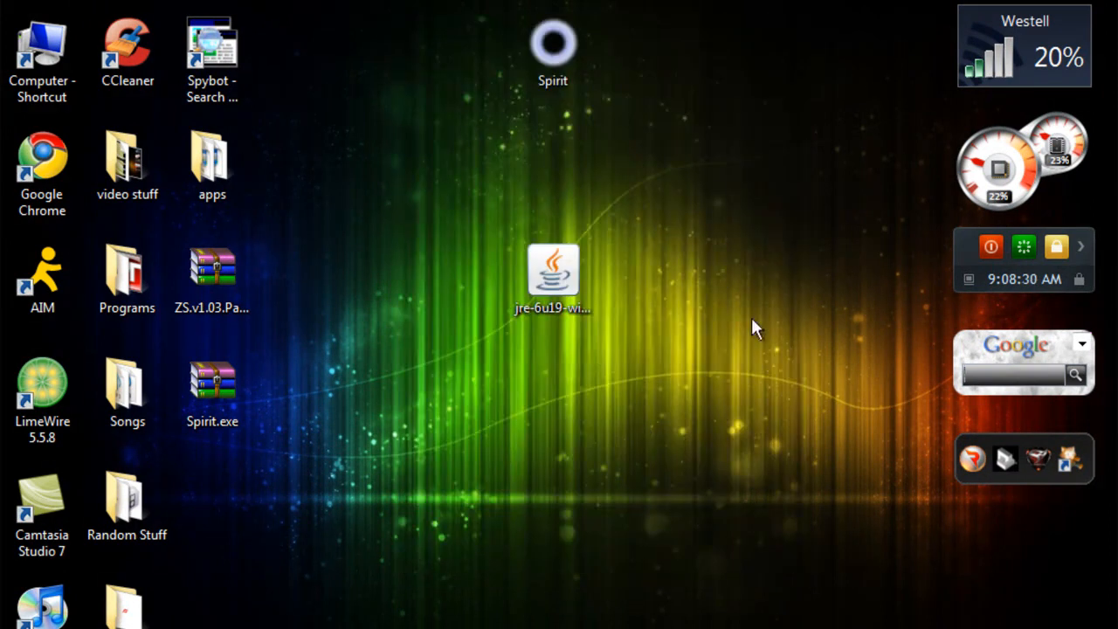
{"action": "mouse_move", "coordinate": [461, 103]}
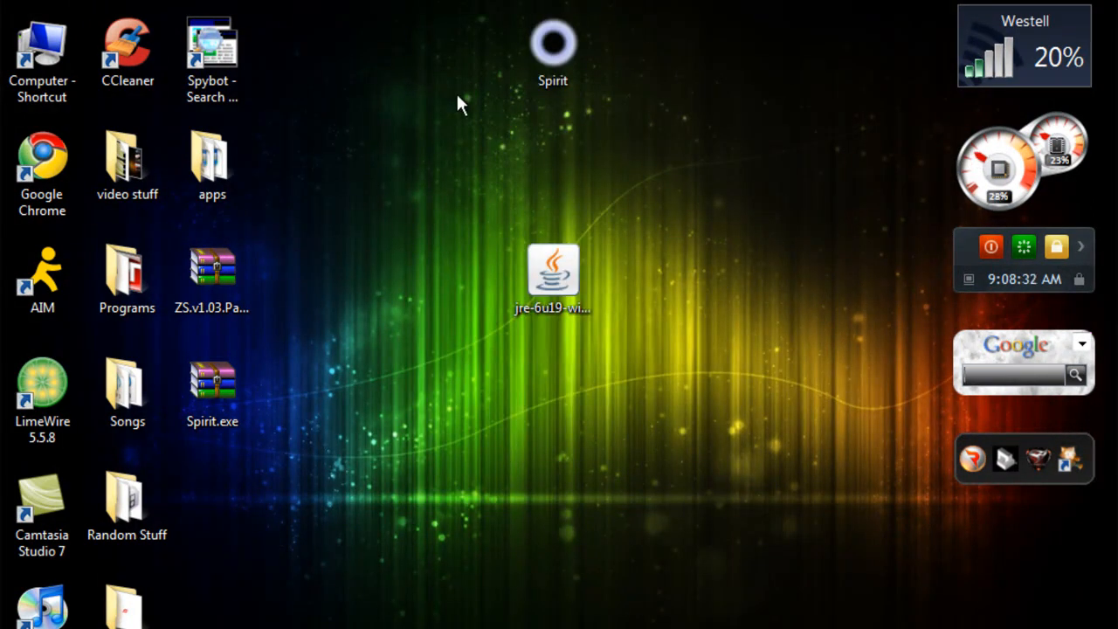
{"action": "mouse_move", "coordinate": [441, 84]}
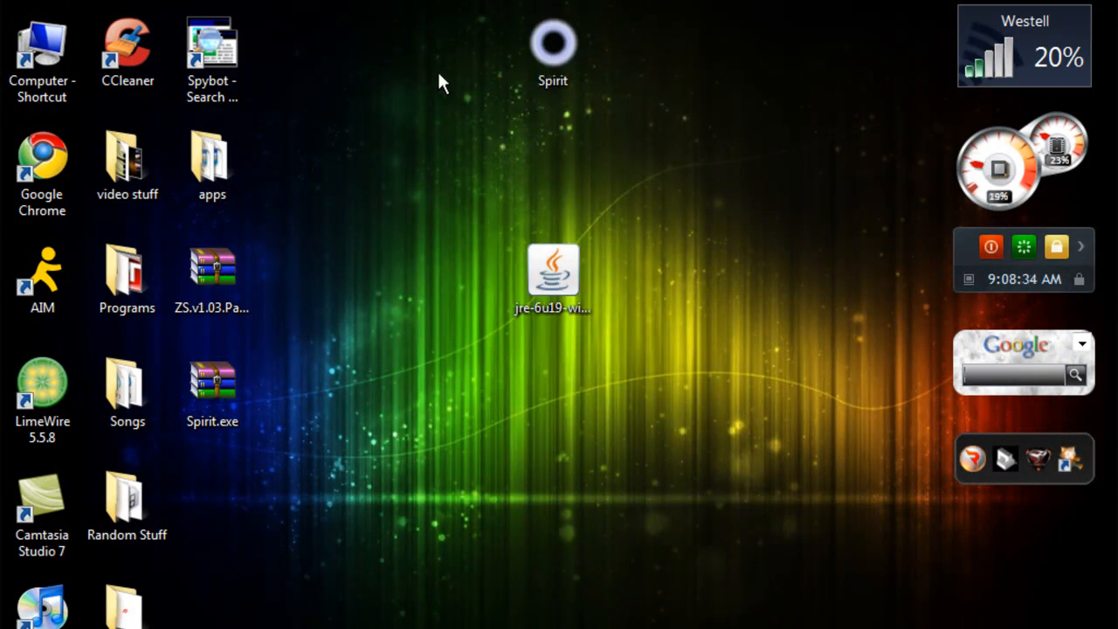
{"action": "mouse_move", "coordinate": [459, 31]}
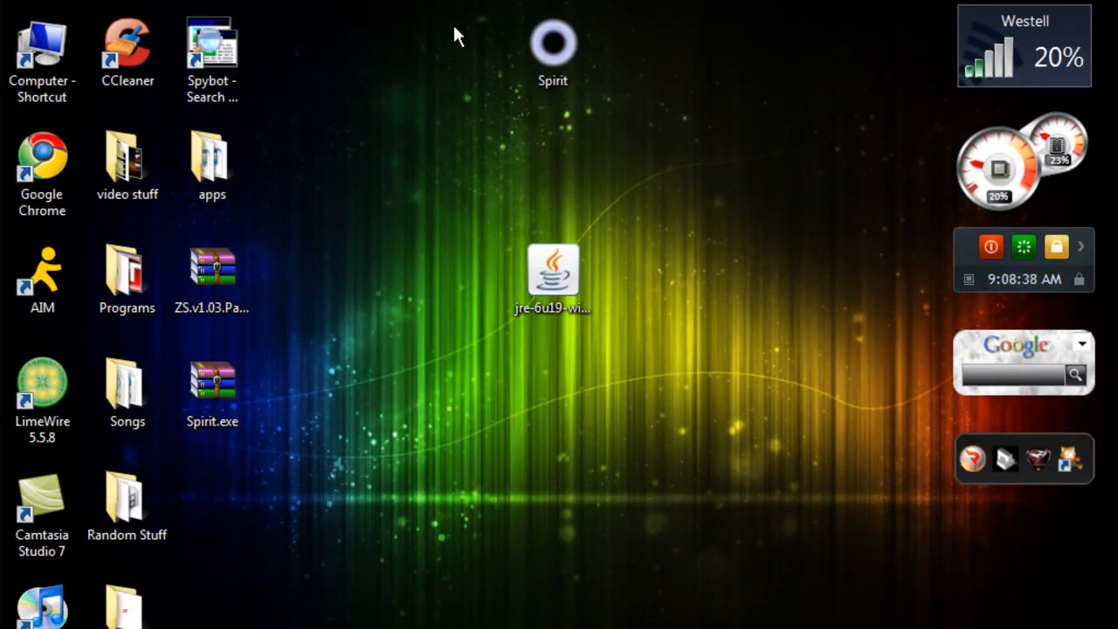
{"action": "mouse_move", "coordinate": [516, 7]}
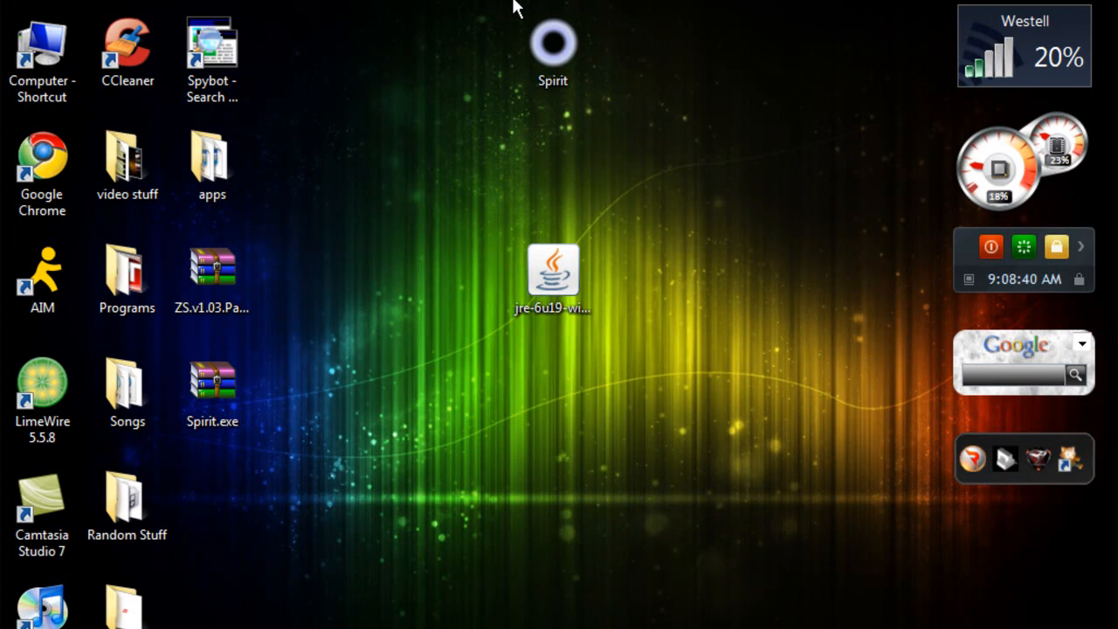
{"action": "mouse_move", "coordinate": [520, 17]}
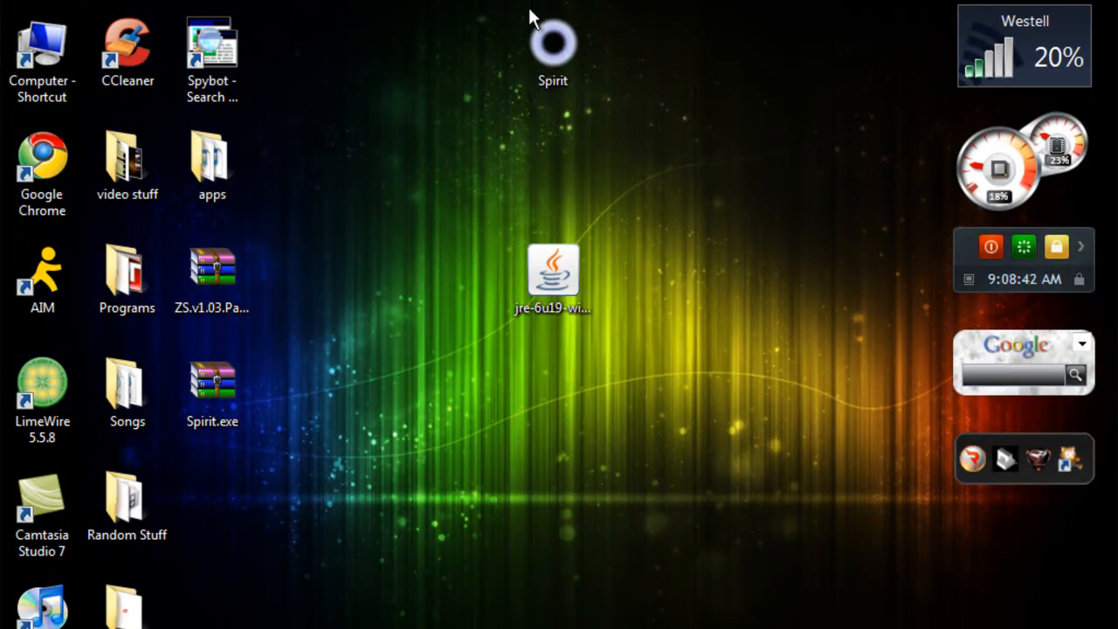
{"action": "left_click", "coordinate": [555, 45]}
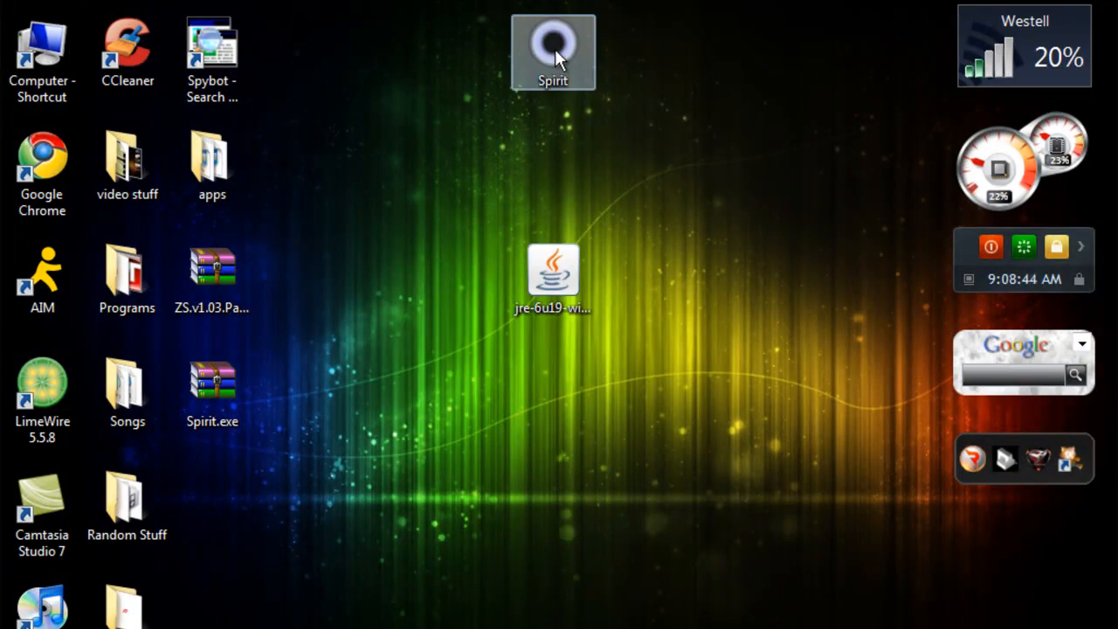
Launch Spirit and confirm it shows the iPod touch 2G (3.1.3) connected
{"action": "double_click", "coordinate": [555, 41]}
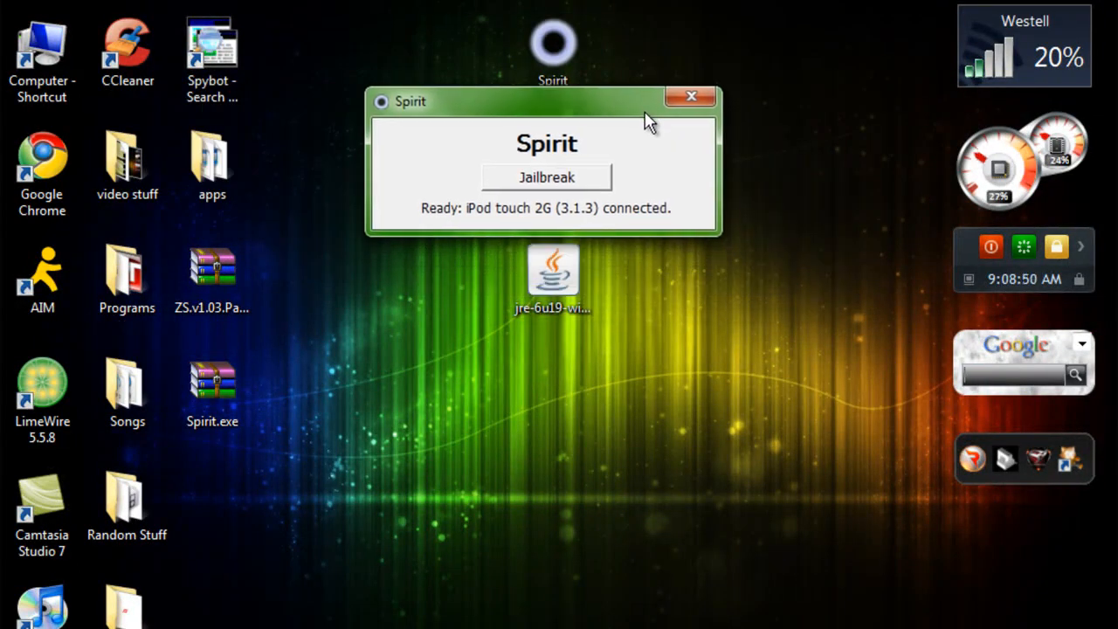
{"action": "mouse_move", "coordinate": [504, 185]}
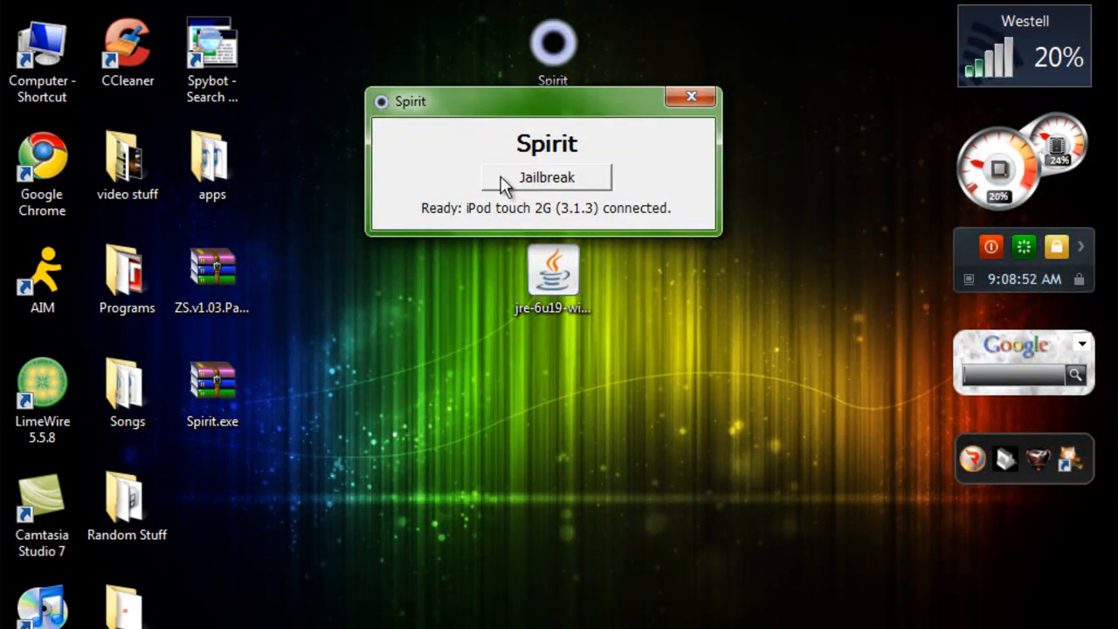
{"action": "mouse_move", "coordinate": [555, 114]}
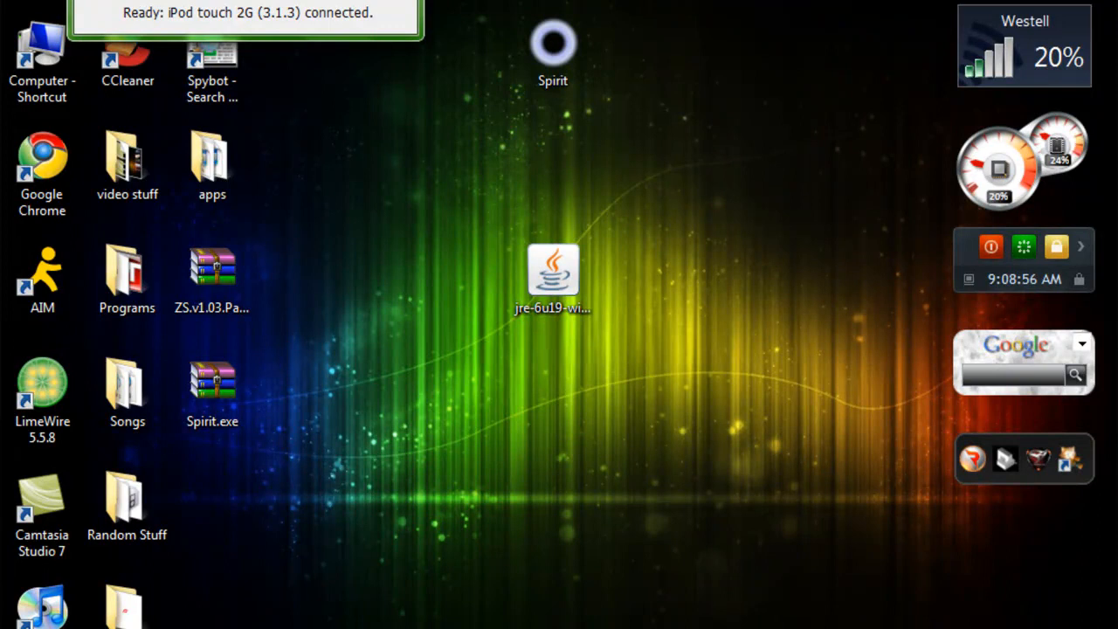
{"action": "left_click", "coordinate": [554, 273]}
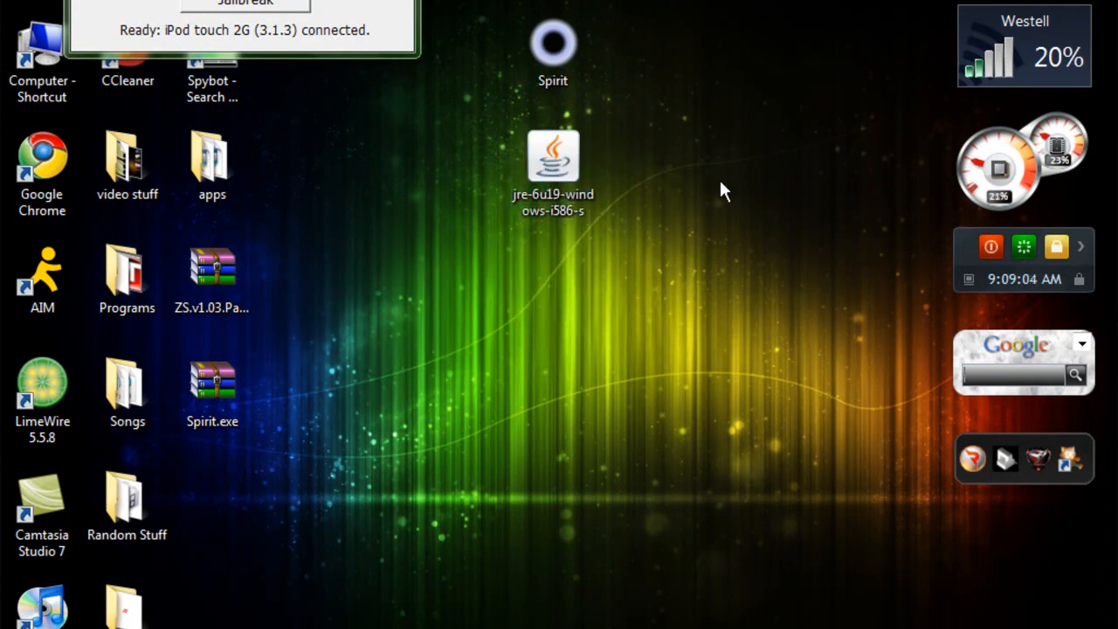
{"action": "mouse_move", "coordinate": [560, 162]}
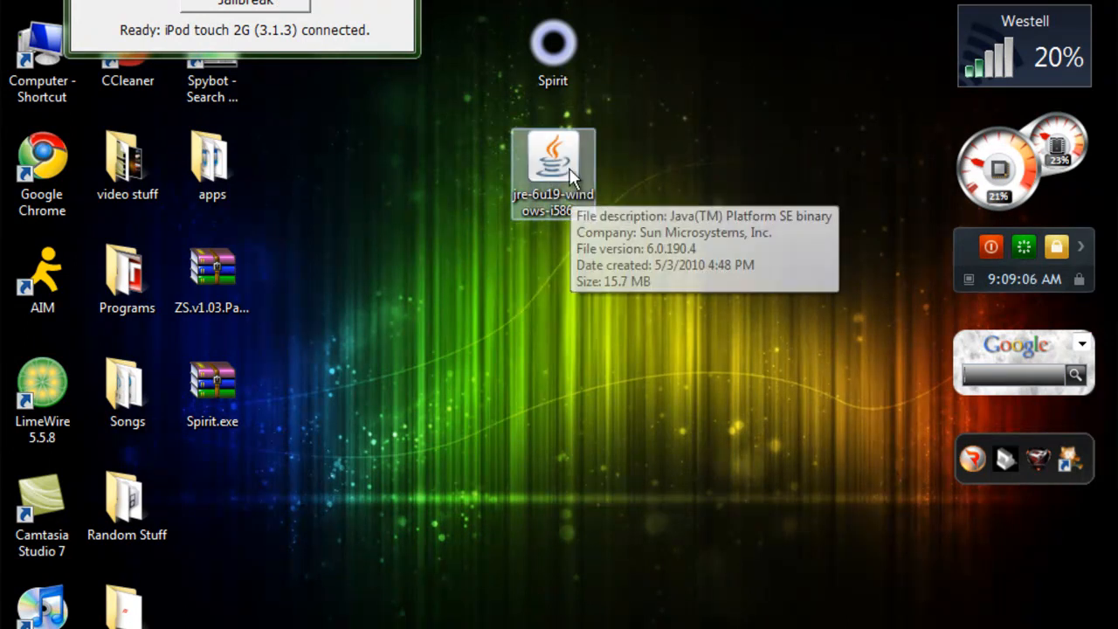
Move the Java installer icon beside the Spirit.exe archive in the desktop column
{"action": "left_click_drag", "start_coordinate": [553, 171], "coordinate": [212, 498]}
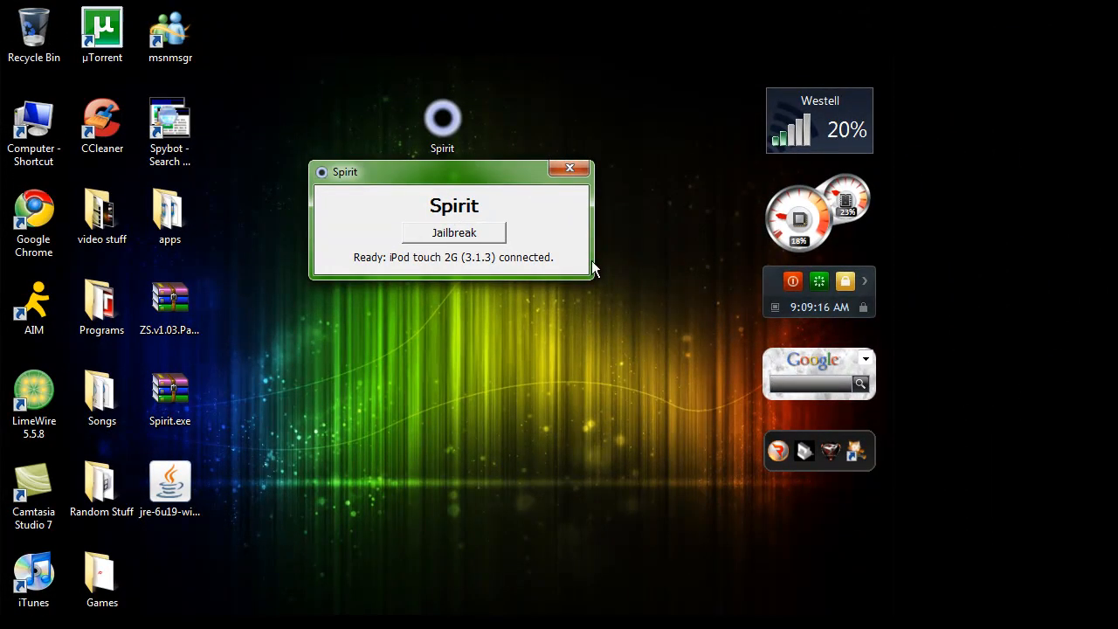
{"action": "mouse_move", "coordinate": [358, 280]}
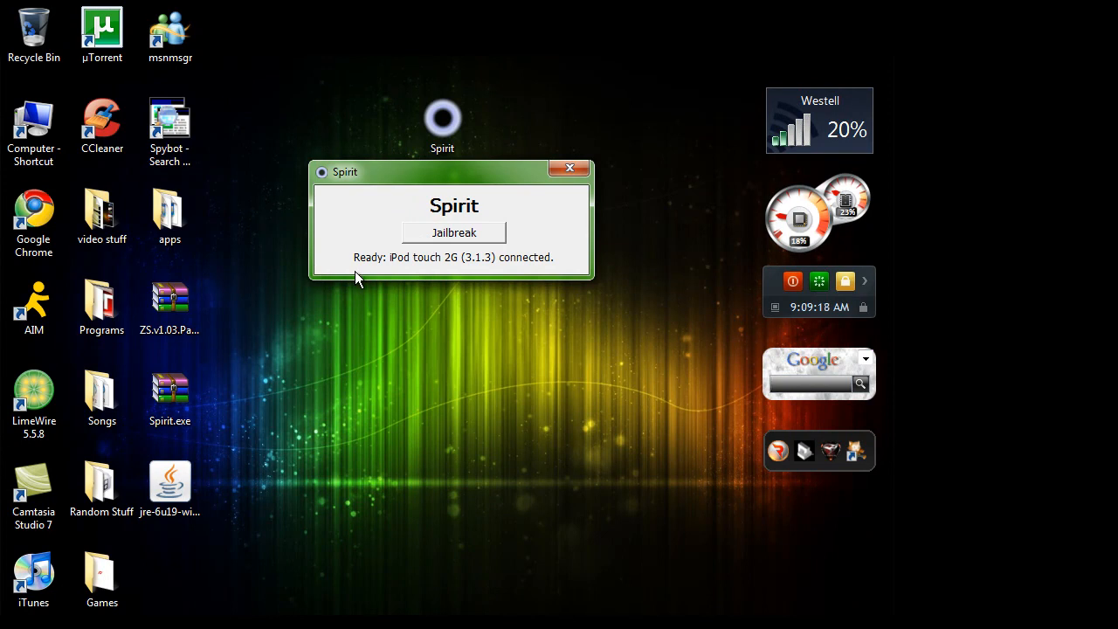
{"action": "mouse_move", "coordinate": [476, 272]}
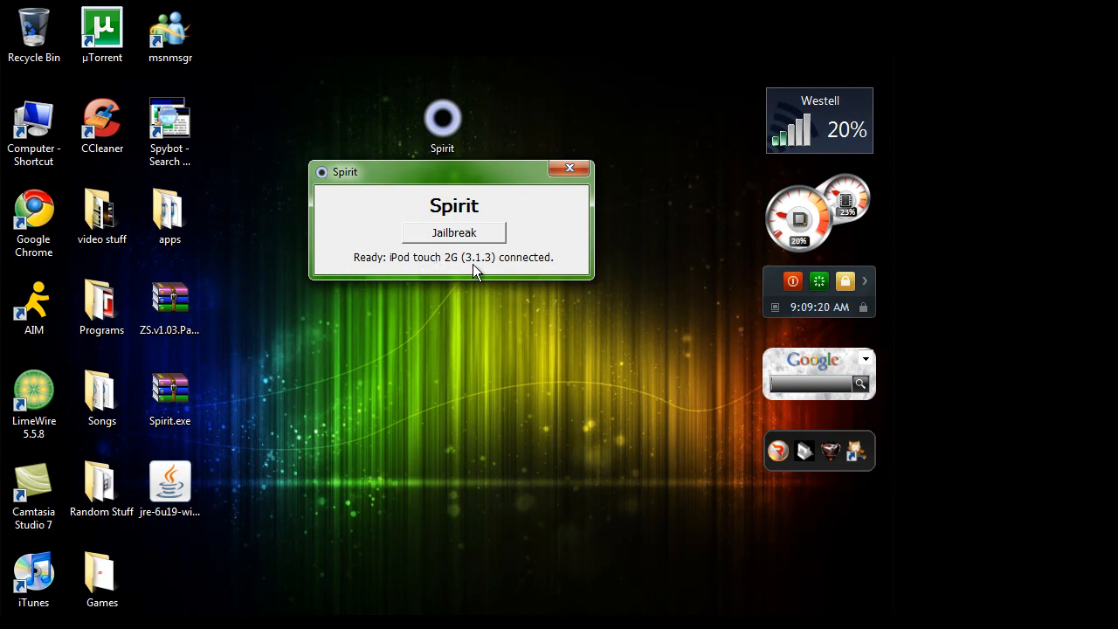
{"action": "mouse_move", "coordinate": [386, 280]}
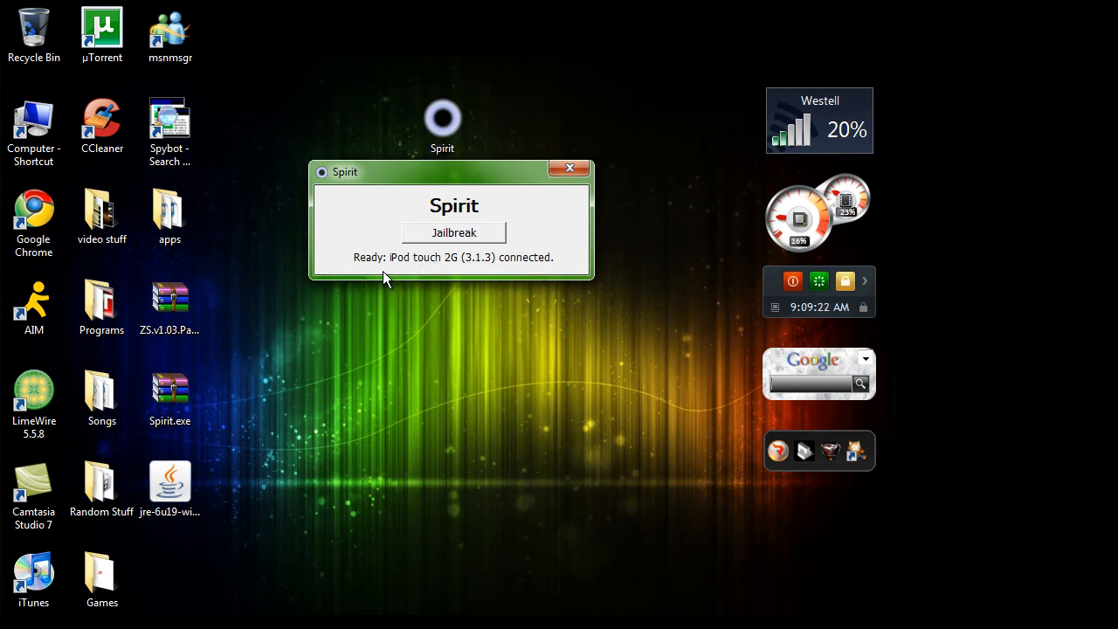
{"action": "mouse_move", "coordinate": [426, 287]}
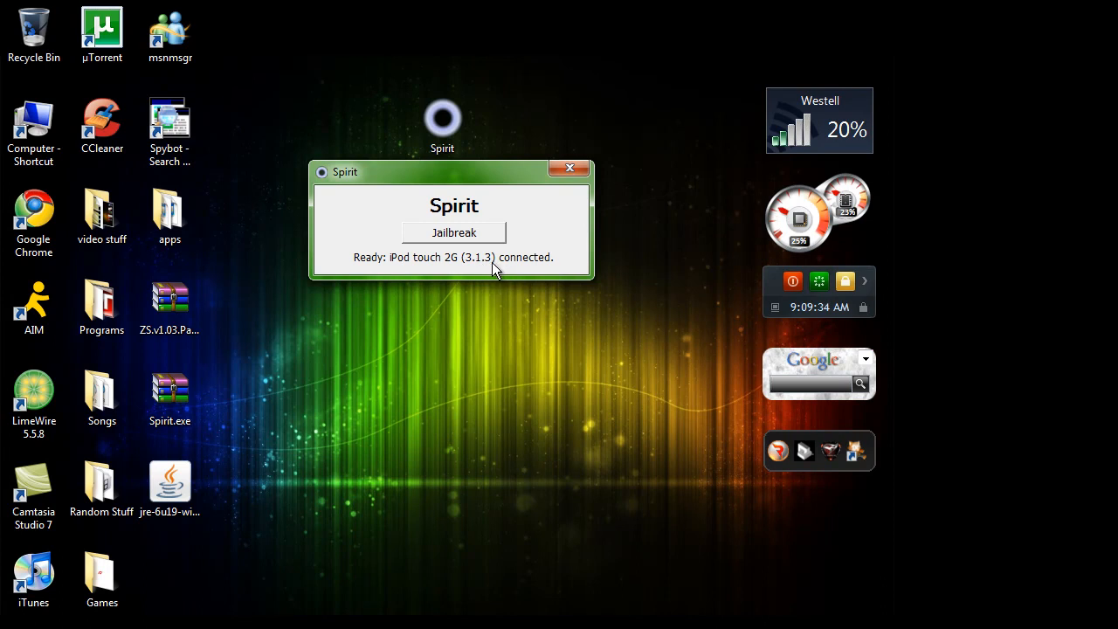
{"action": "mouse_move", "coordinate": [424, 273]}
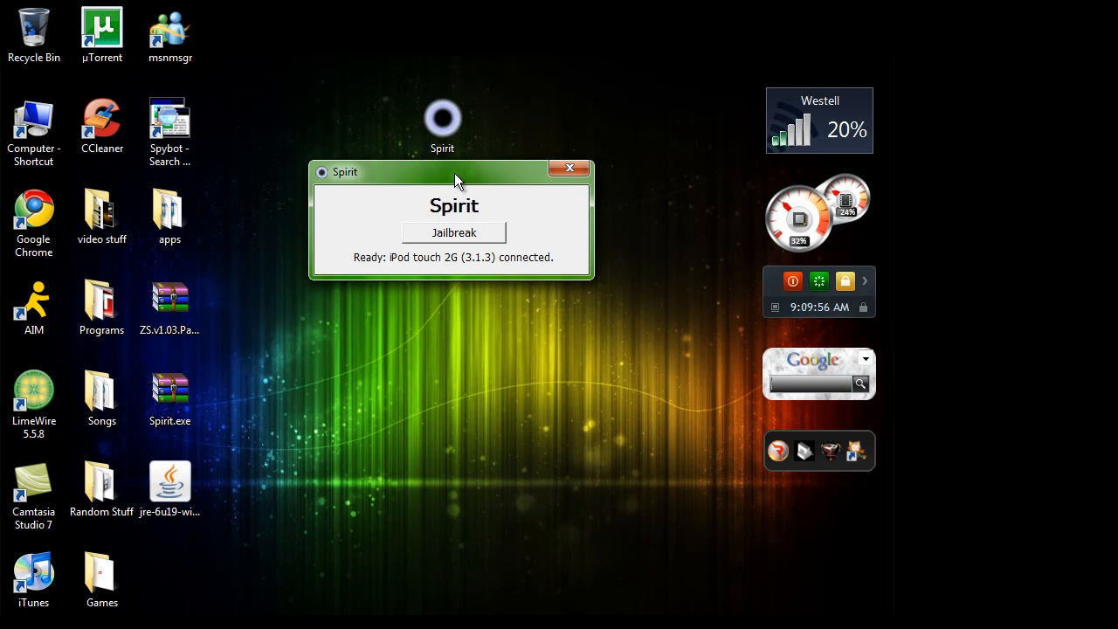
{"action": "left_click_drag", "start_coordinate": [450, 171], "coordinate": [496, 142]}
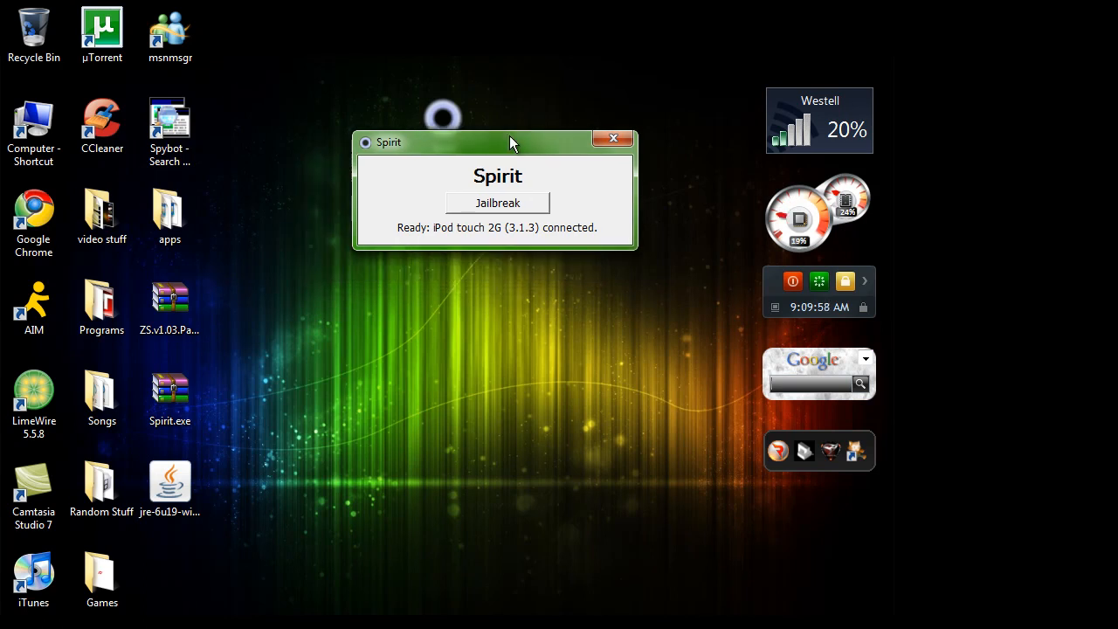
{"action": "left_click_drag", "start_coordinate": [511, 142], "coordinate": [437, 222]}
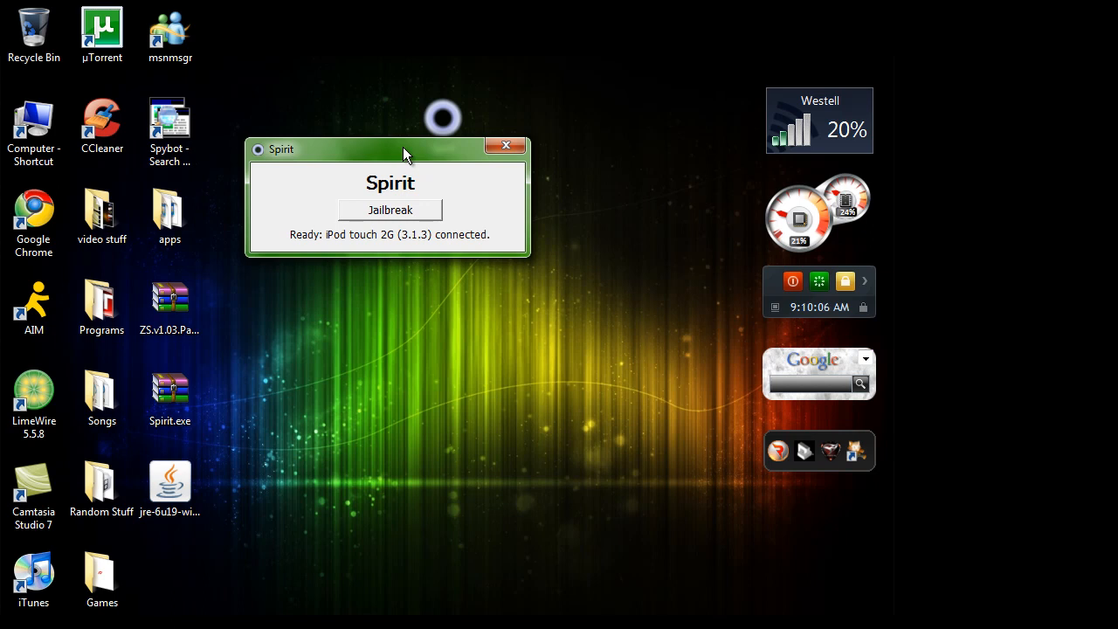
{"action": "left_click_drag", "start_coordinate": [407, 148], "coordinate": [381, 230]}
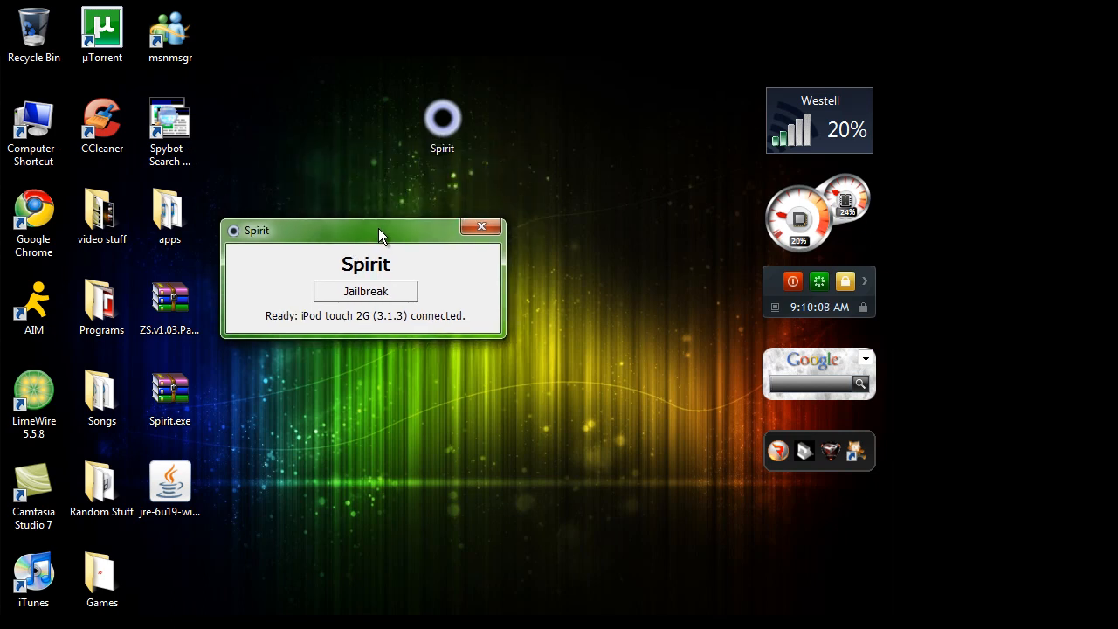
{"action": "mouse_move", "coordinate": [378, 219]}
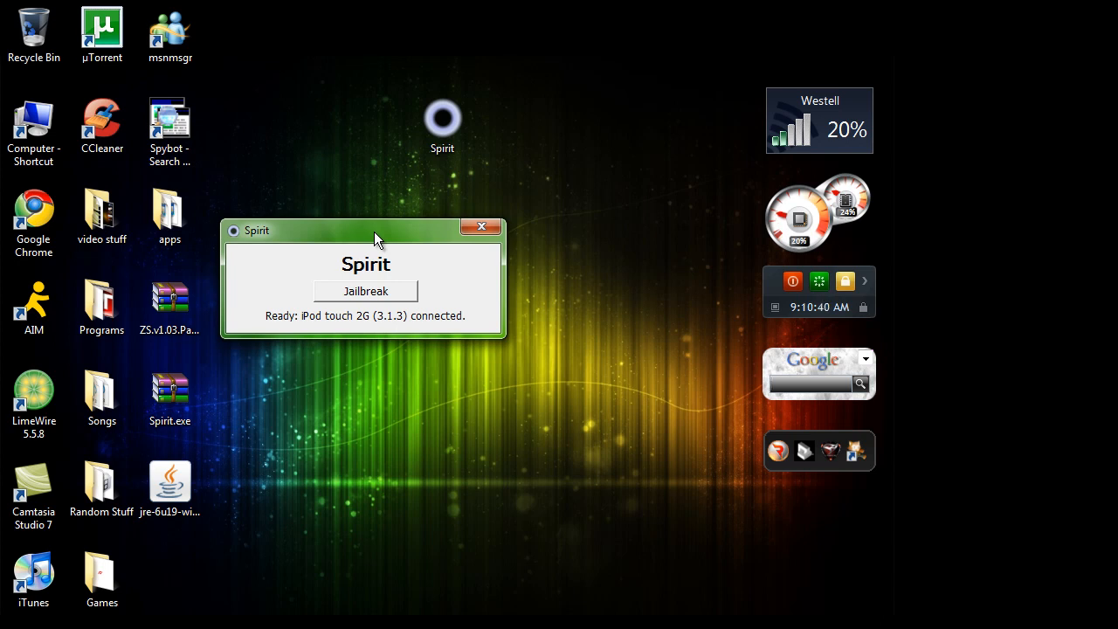
{"action": "mouse_move", "coordinate": [369, 239]}
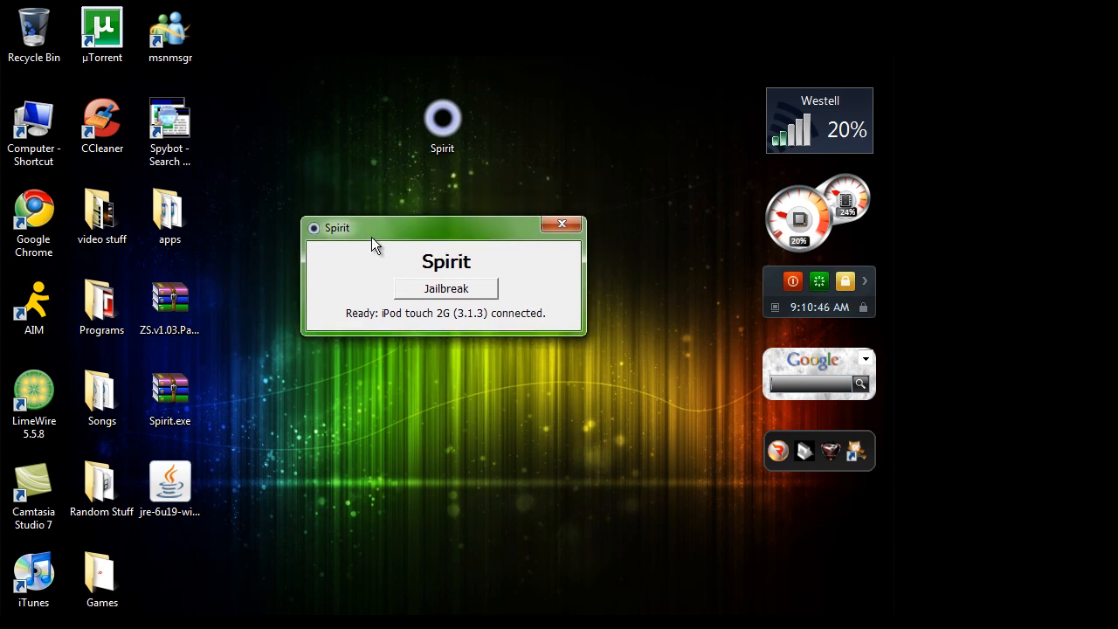
{"action": "mouse_move", "coordinate": [490, 234]}
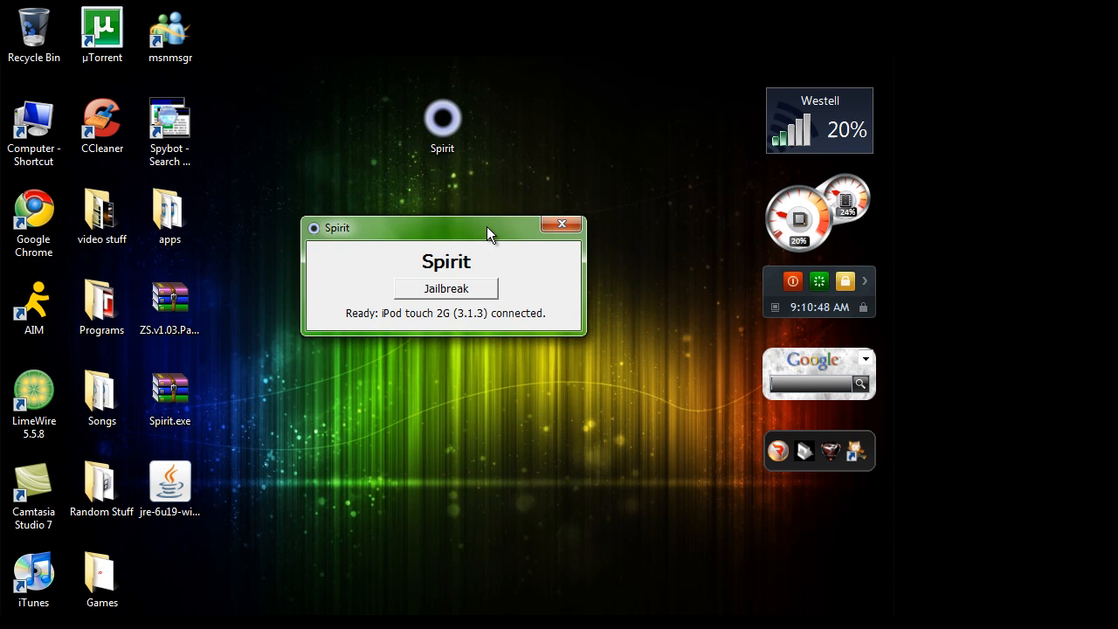